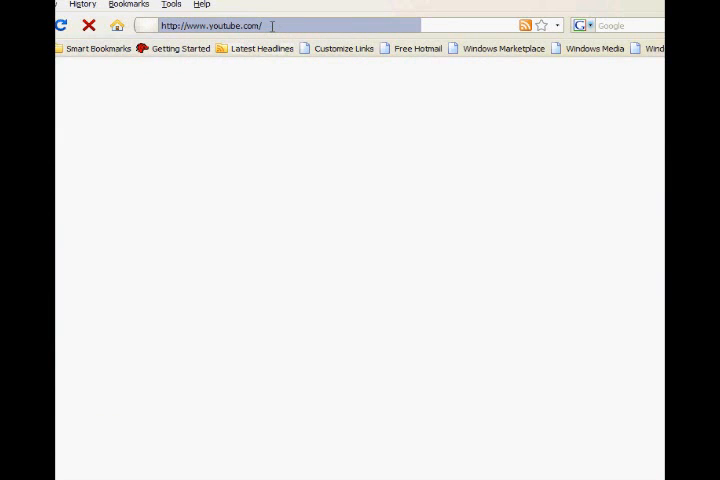
Search Google for s-tools and scroll through the download results
{"action": "type", "text": "googl"}
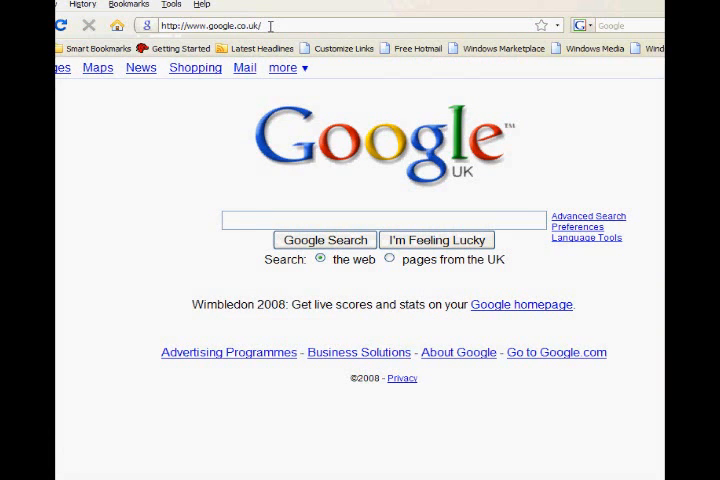
{"action": "mouse_move", "coordinate": [291, 214]}
{"action": "type", "text": "s-"}
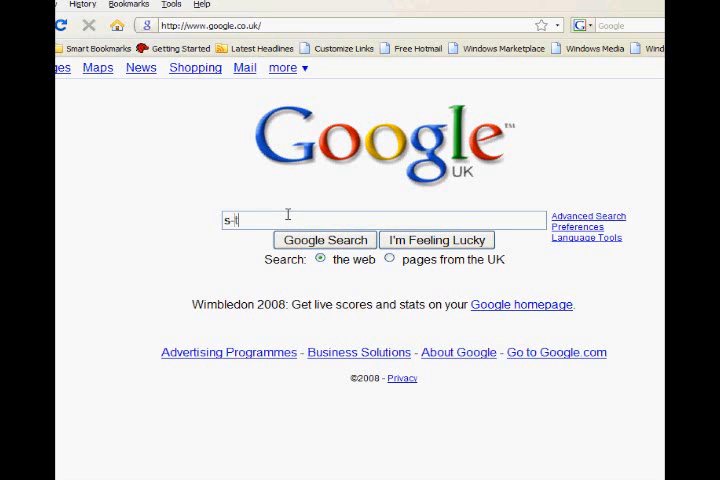
{"action": "left_click", "coordinate": [323, 239]}
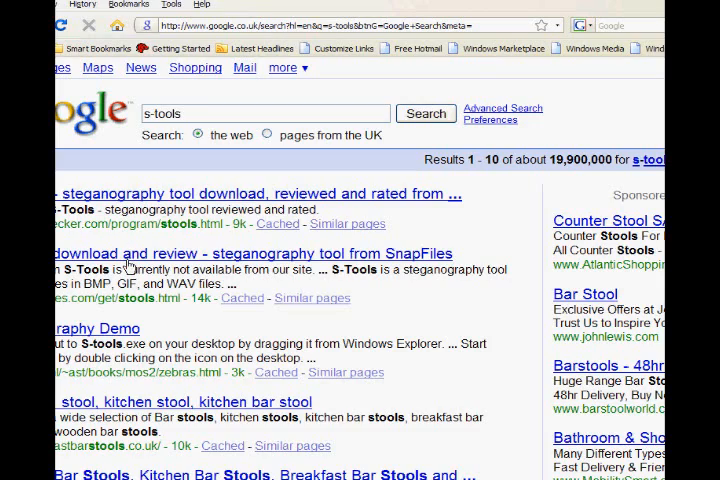
{"action": "scroll", "scroll_direction": "down", "scroll_amount": 3}
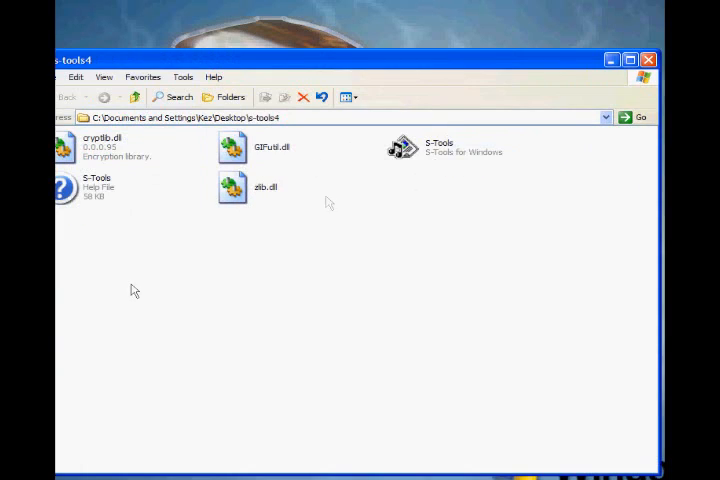
{"action": "mouse_move", "coordinate": [425, 160]}
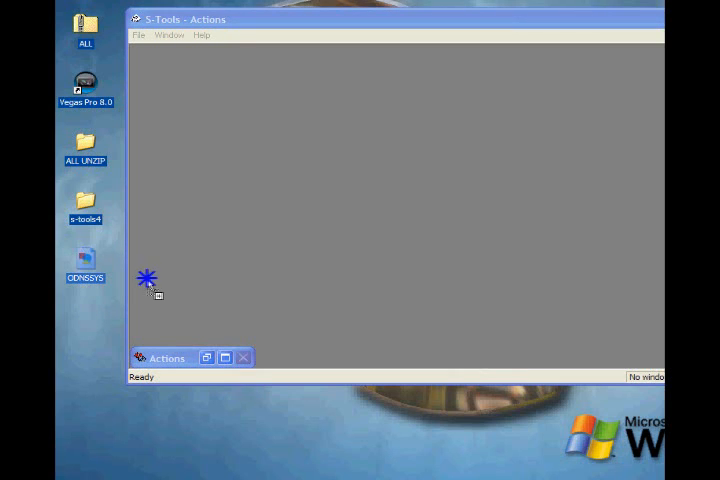
{"action": "mouse_move", "coordinate": [303, 193]}
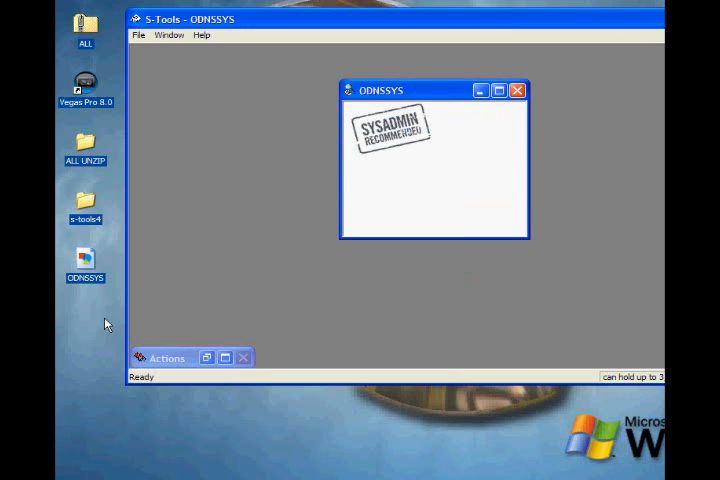
Create a new text document on the desktop for the Tutorial note
{"action": "right_click", "coordinate": [107, 323]}
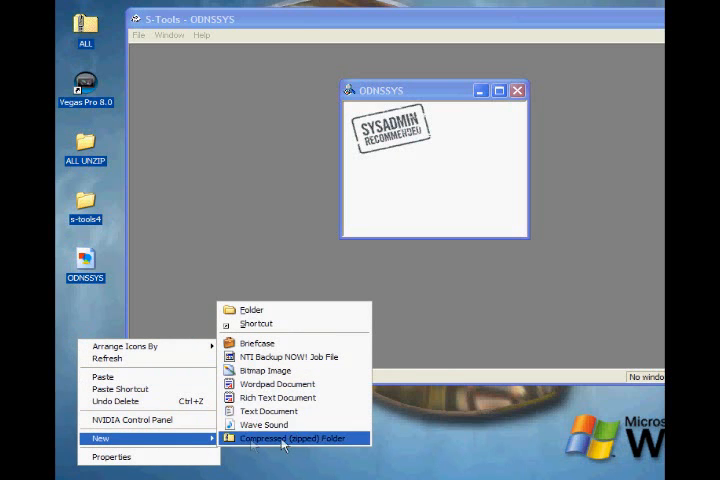
{"action": "left_click", "coordinate": [268, 410]}
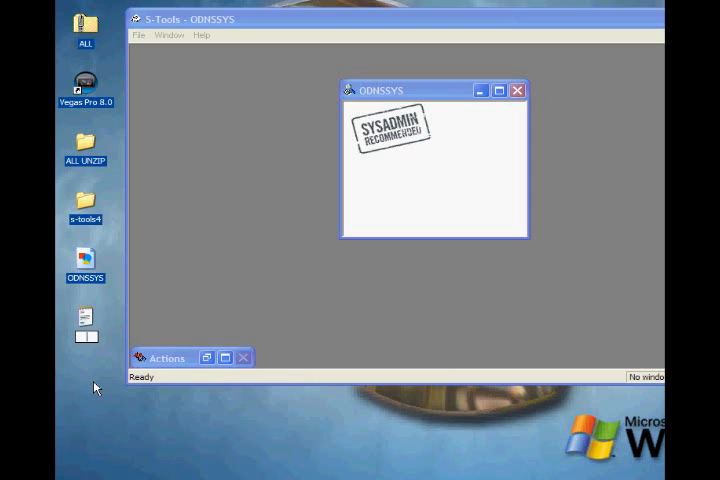
{"action": "mouse_move", "coordinate": [96, 388]}
{"action": "type", "text": "Tutorial"}
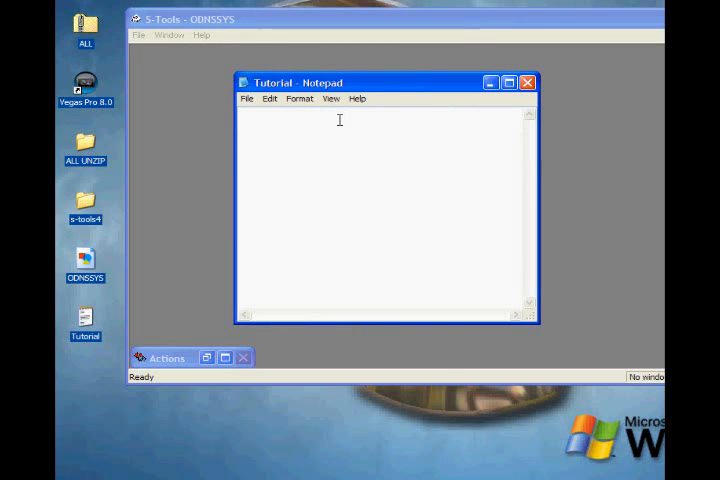
Write "Hi i am dinnerz2k7, this is steganography." in Notepad and close it
{"action": "type", "text": "Hi i"}
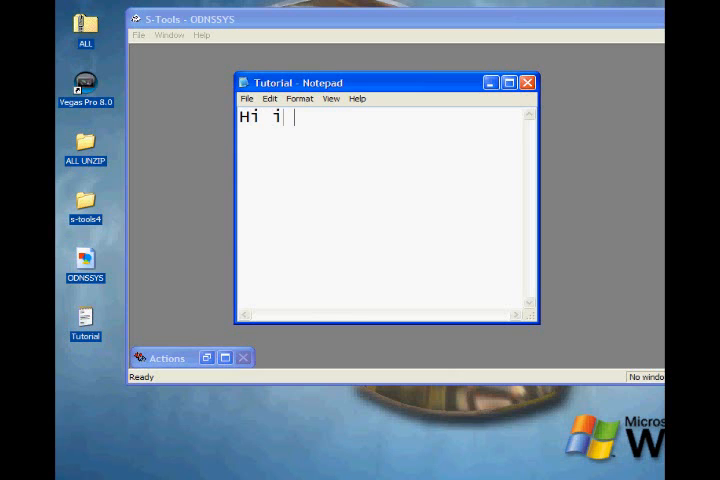
{"action": "type", "text": "am dinnerz"}
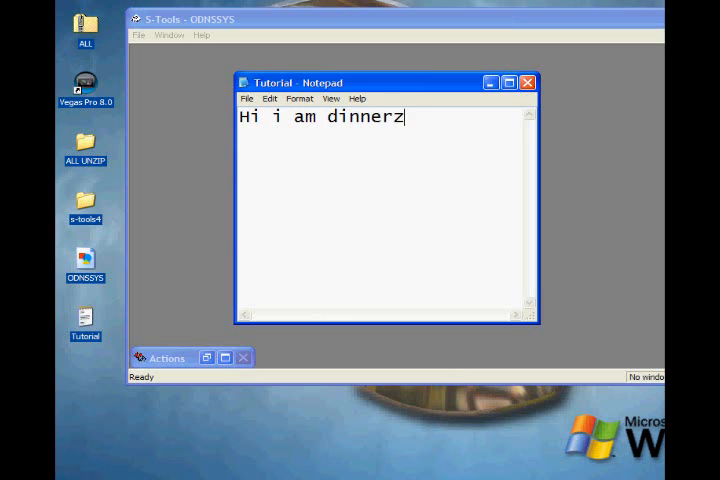
{"action": "type", "text": "2k7"}
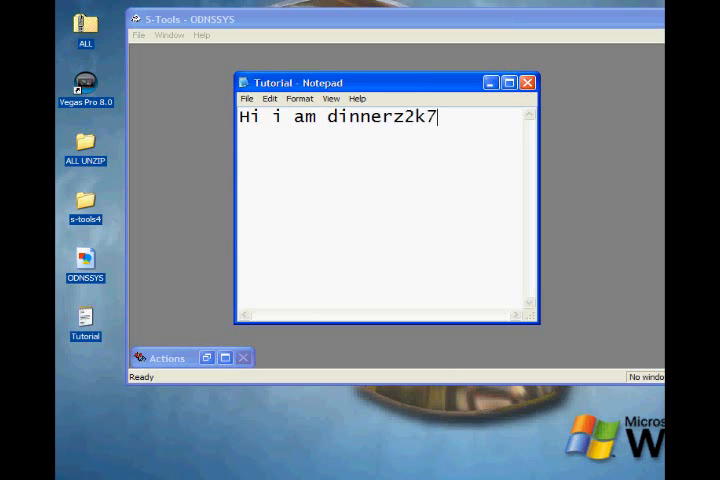
{"action": "type", "text": ", thisa"}
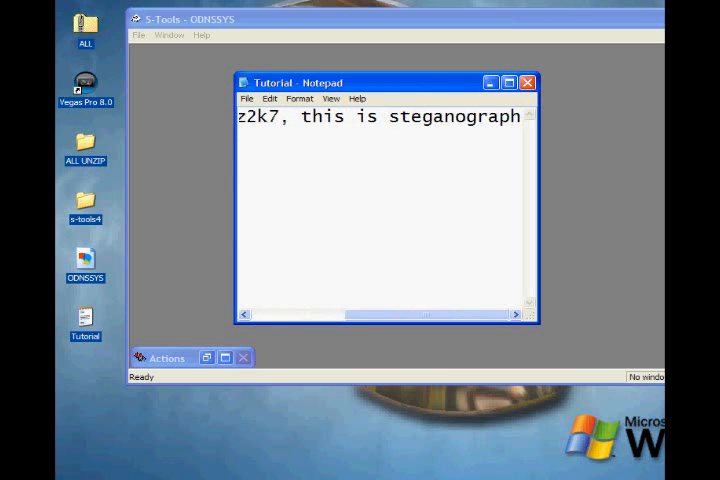
{"action": "type", "text": "y."}
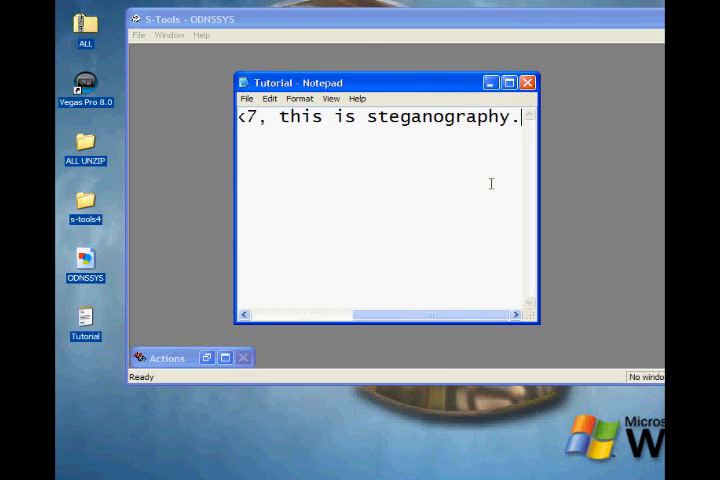
{"action": "left_click", "coordinate": [246, 98]}
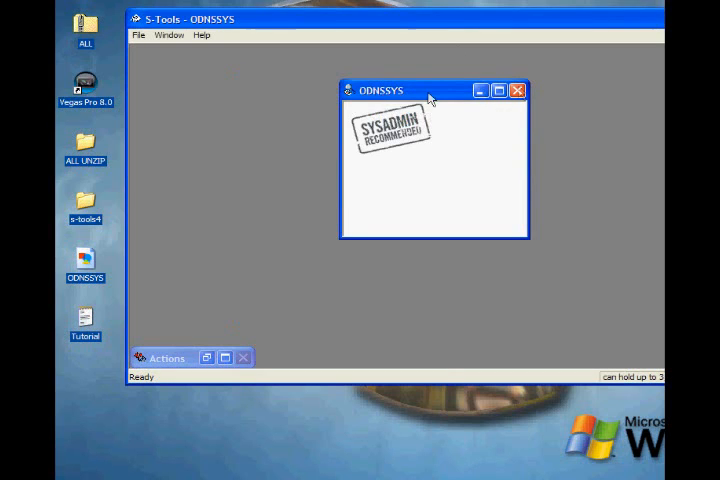
Hide the Tutorial note in the ODNSSYS image with a passphrase
{"action": "left_click", "coordinate": [85, 315]}
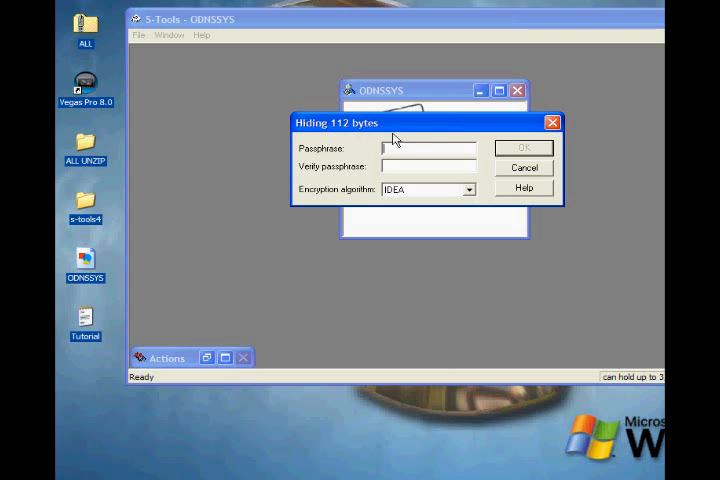
{"action": "mouse_move", "coordinate": [599, 391]}
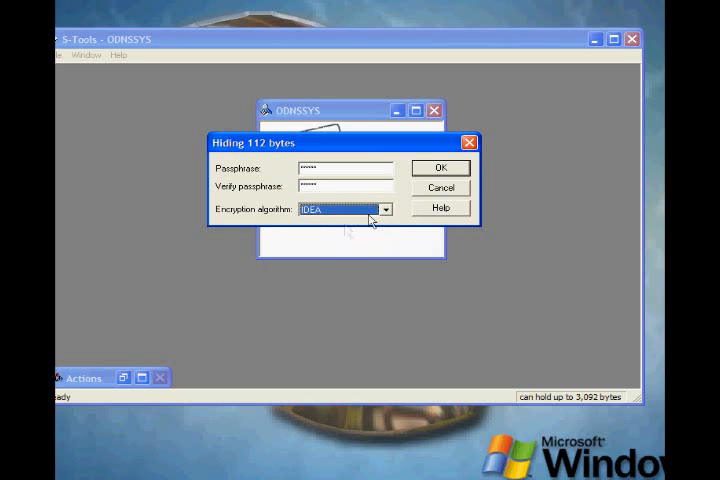
{"action": "left_click", "coordinate": [441, 167]}
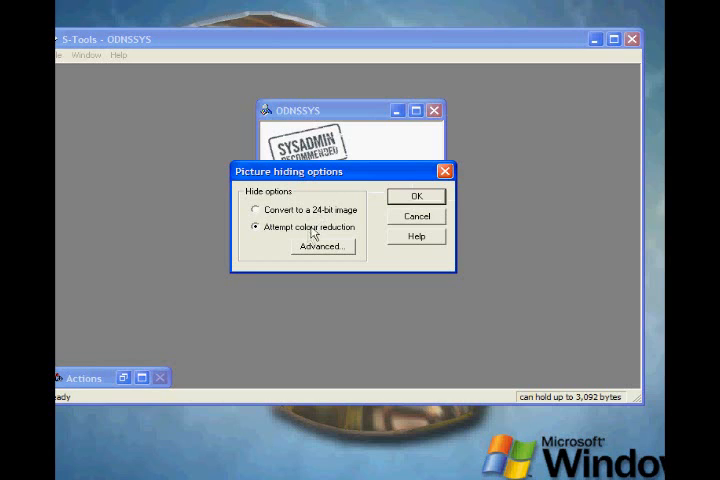
{"action": "mouse_move", "coordinate": [314, 232]}
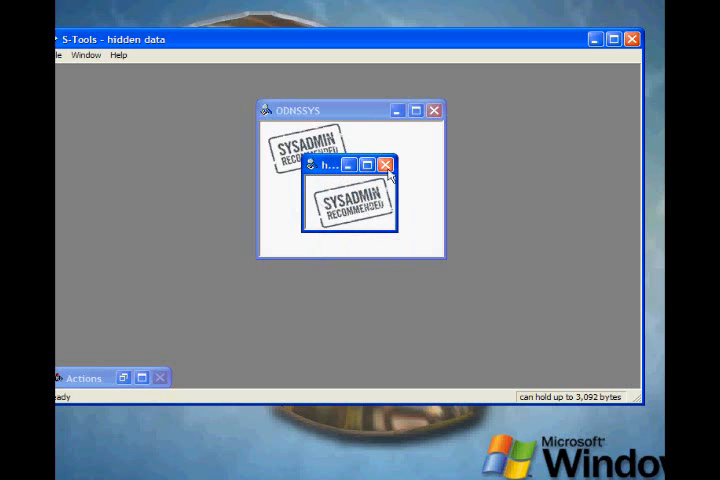
Save the hidden-data image to the Desktop as Read Me.gif
{"action": "right_click", "coordinate": [355, 205]}
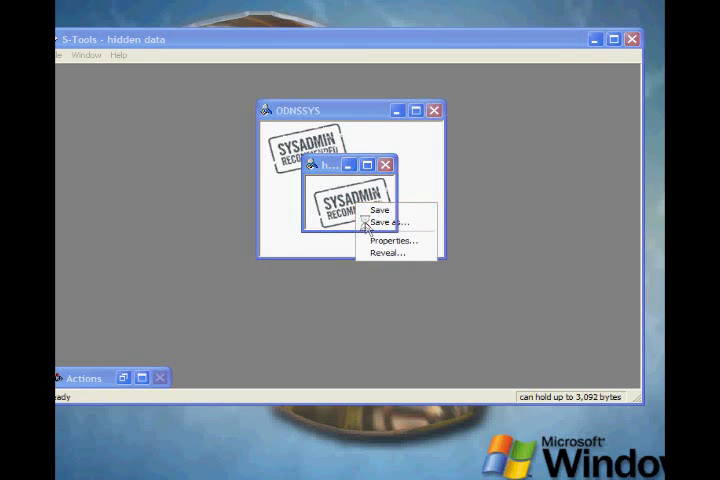
{"action": "left_click", "coordinate": [388, 222]}
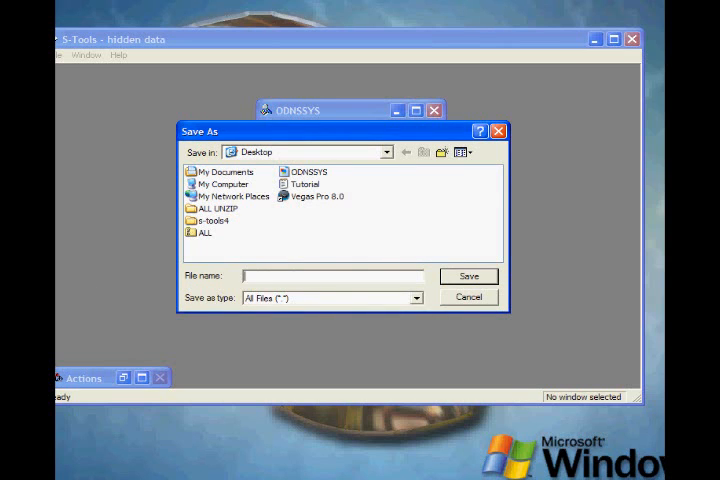
{"action": "type", "text": "Read"}
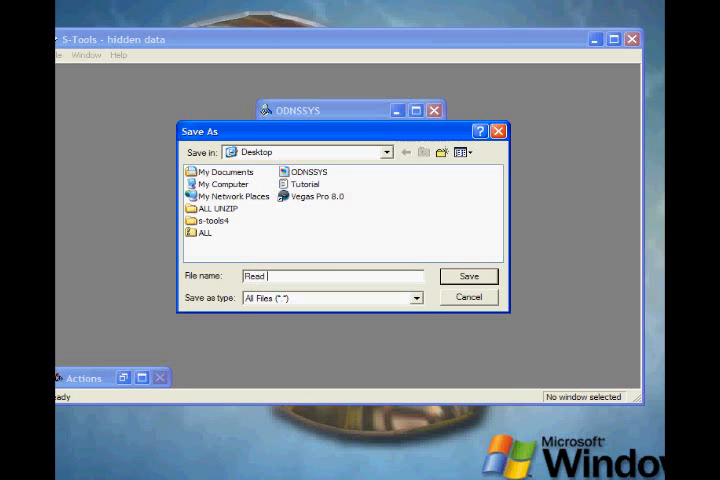
{"action": "type", "text": "Me.gif"}
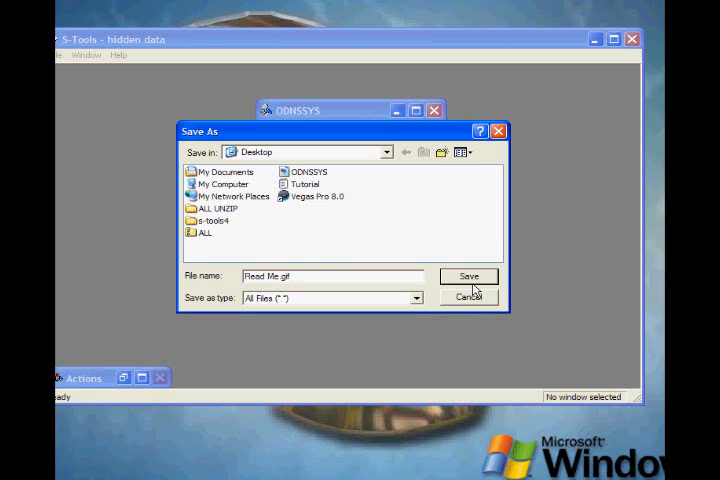
{"action": "left_click", "coordinate": [468, 276]}
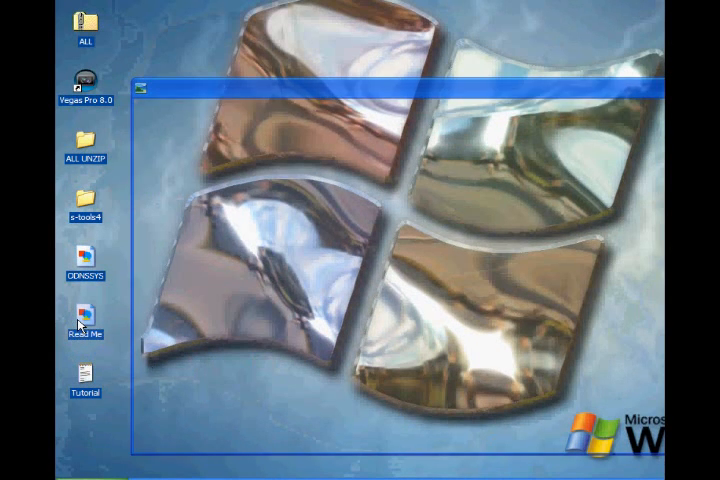
{"action": "double_click", "coordinate": [84, 320]}
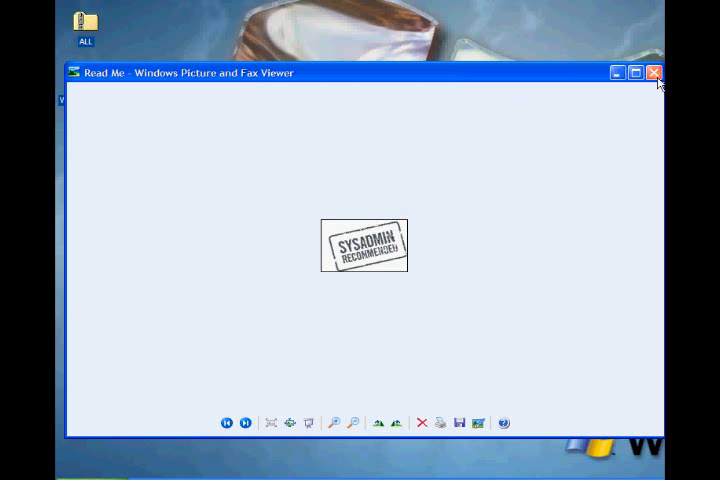
{"action": "left_click", "coordinate": [654, 72]}
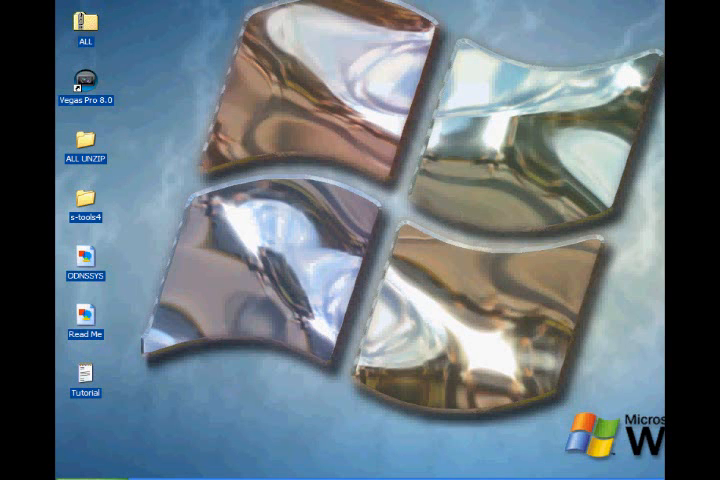
Reveal Read Me's hidden Tutorial.txt (42 bytes) using the passphrase
{"action": "double_click", "coordinate": [85, 320]}
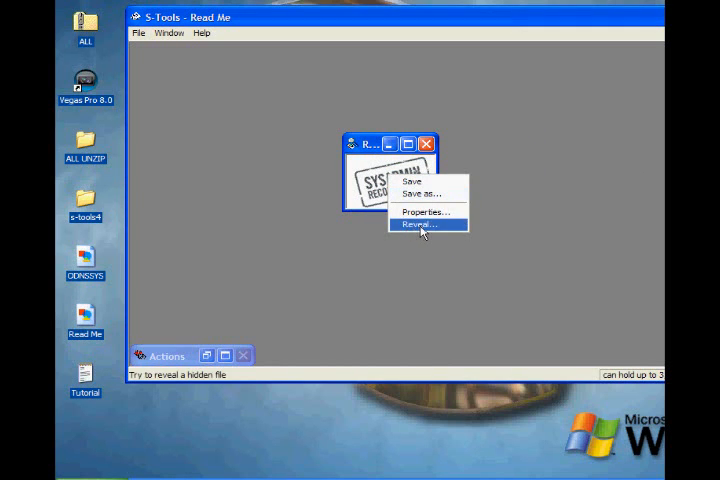
{"action": "left_click", "coordinate": [420, 224]}
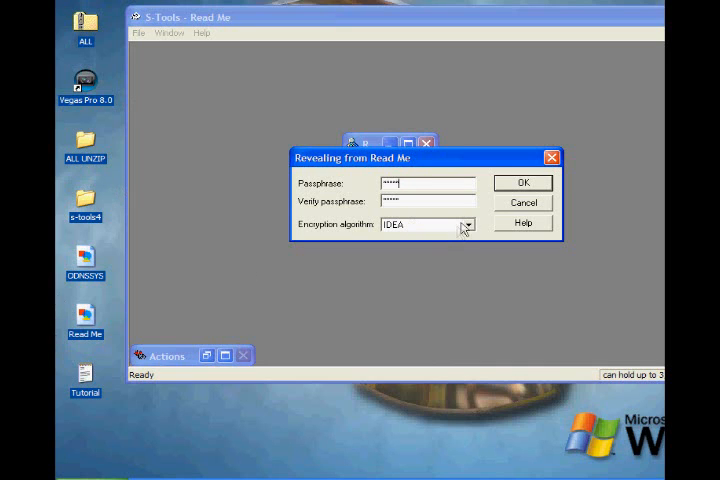
{"action": "left_click", "coordinate": [523, 182]}
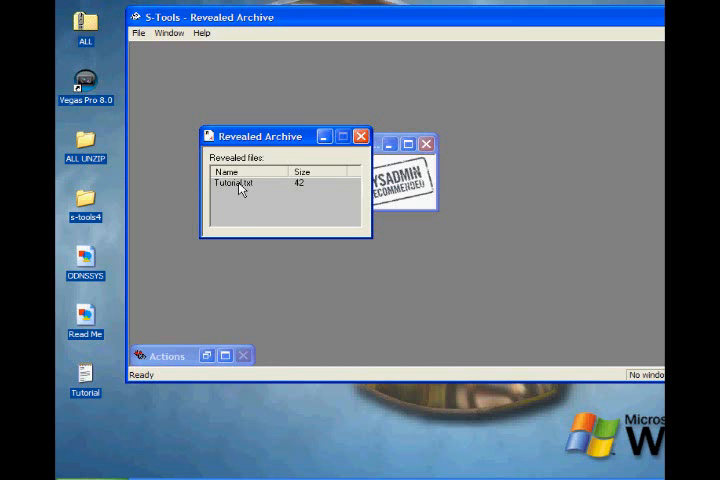
Save the revealed Tutorial.txt to the Desktop as Read me file.txt
{"action": "right_click", "coordinate": [232, 183]}
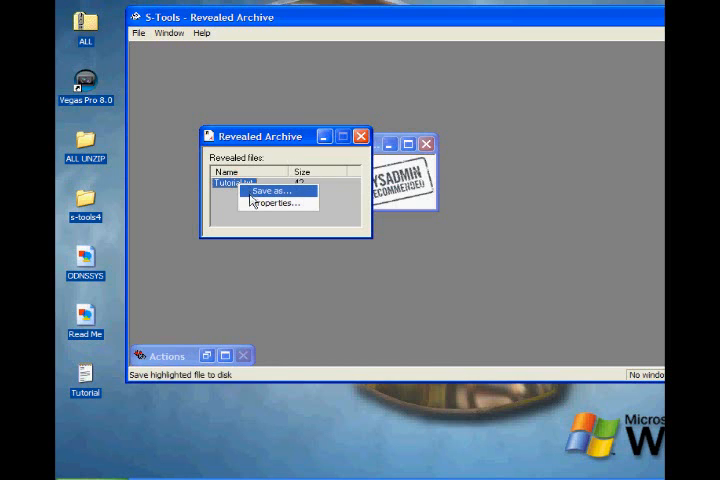
{"action": "left_click", "coordinate": [276, 191]}
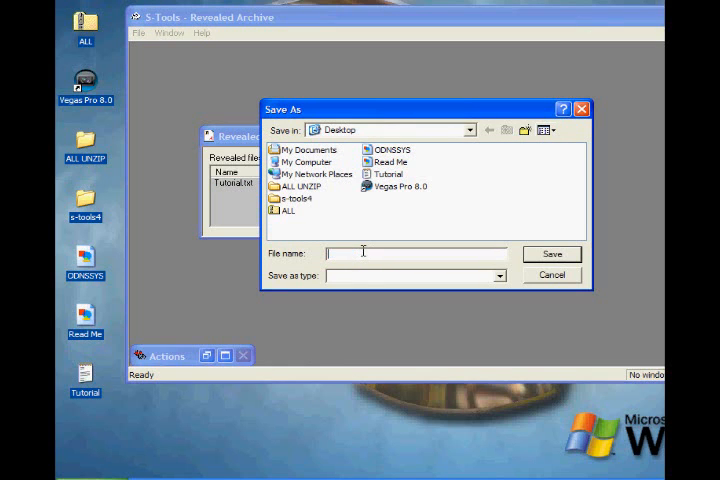
{"action": "type", "text": "Read me file.txt"}
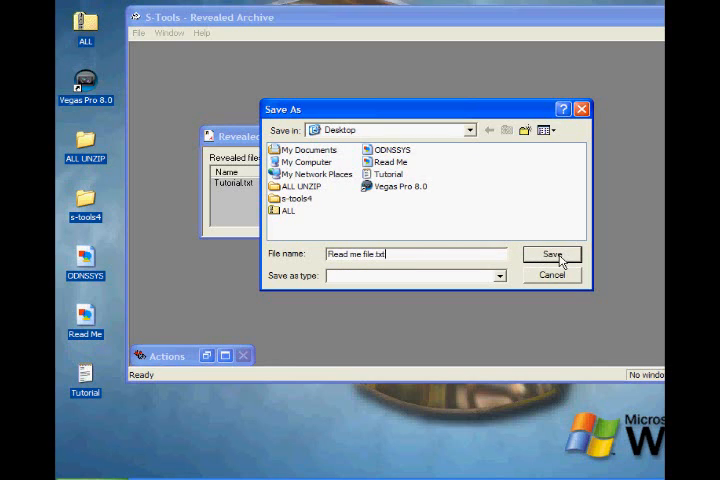
{"action": "left_click", "coordinate": [551, 254]}
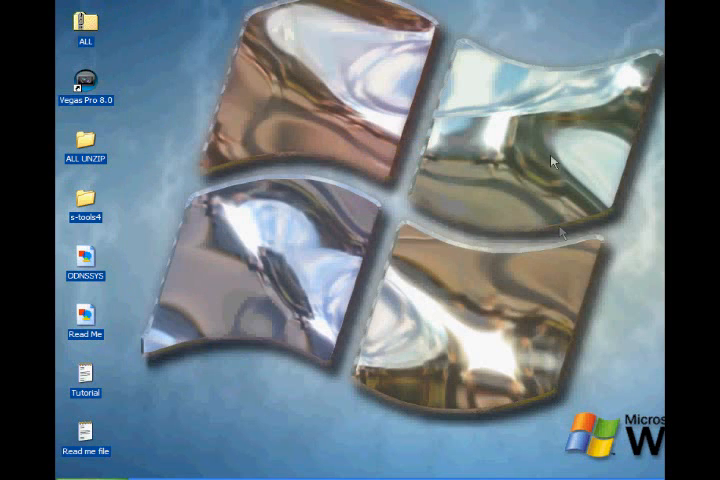
{"action": "left_click", "coordinate": [90, 445]}
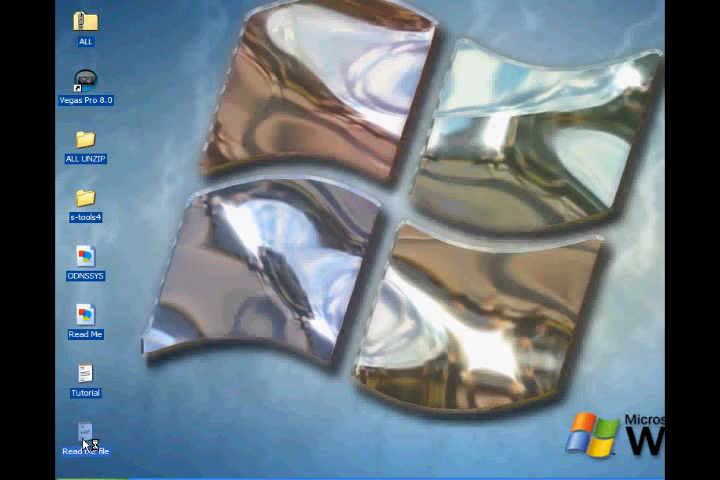
{"action": "double_click", "coordinate": [85, 432]}
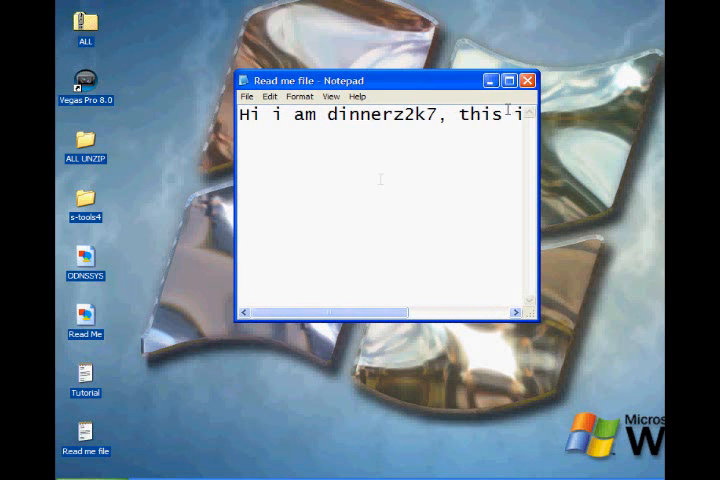
{"action": "left_click", "coordinate": [527, 80]}
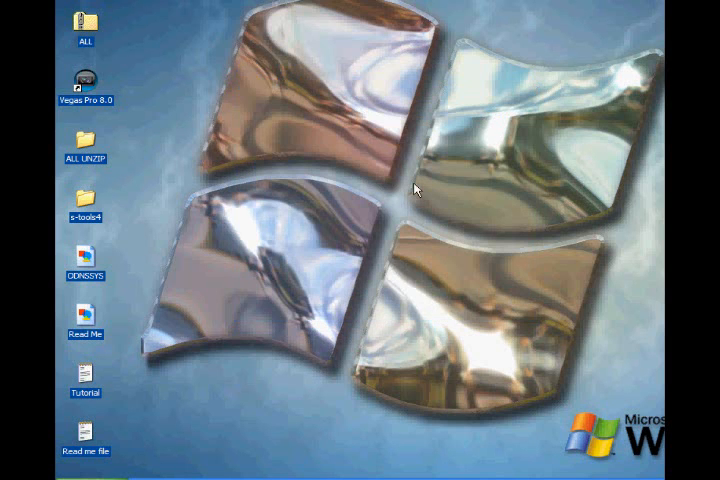